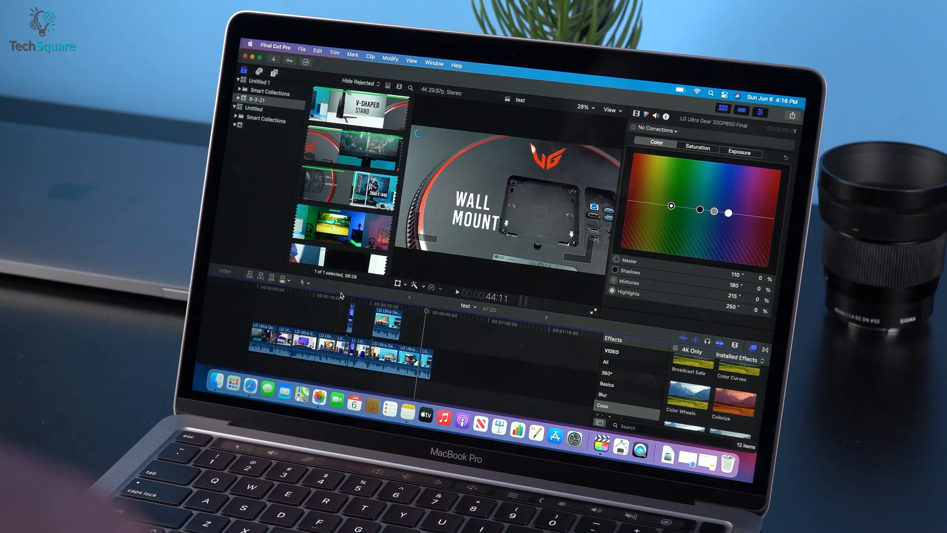
Step: Review the clip's Color Board Saturation pane, then its Exposure pane
click(698, 69)
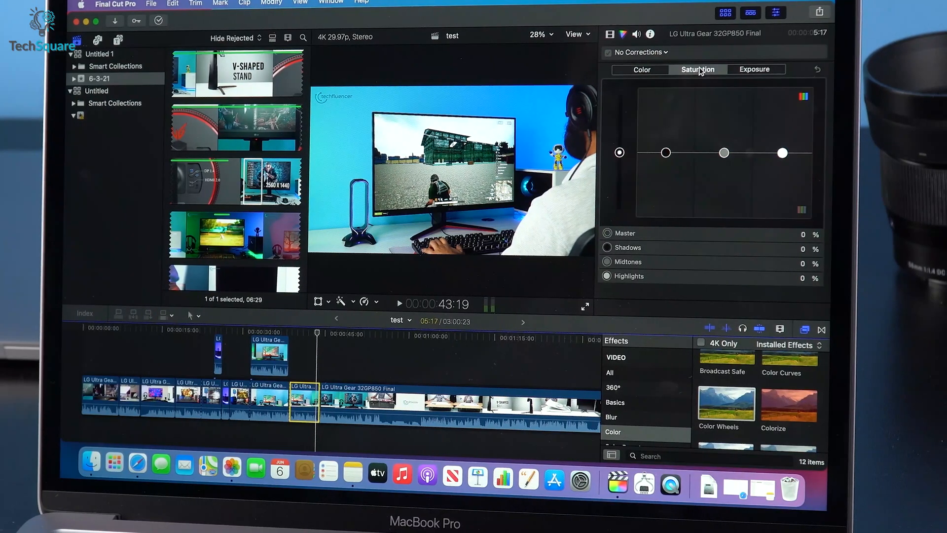
click(755, 69)
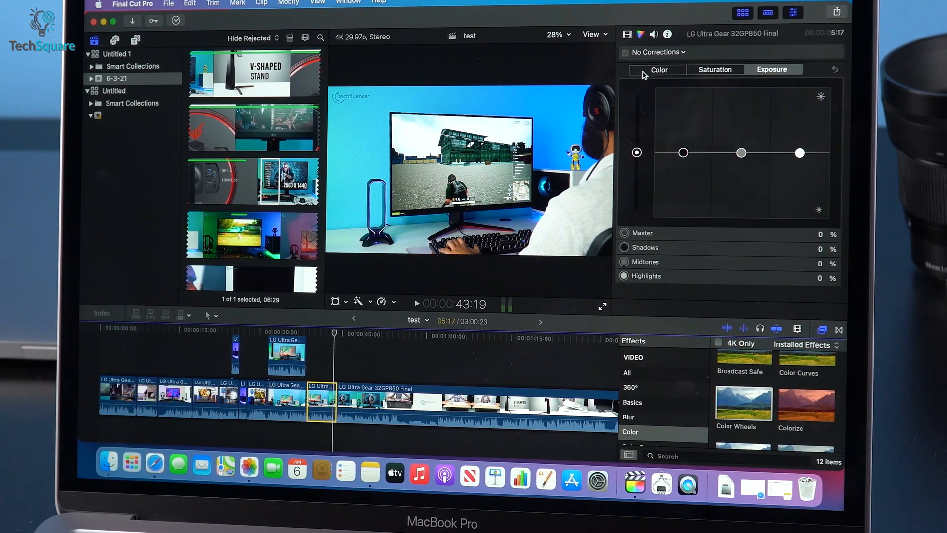